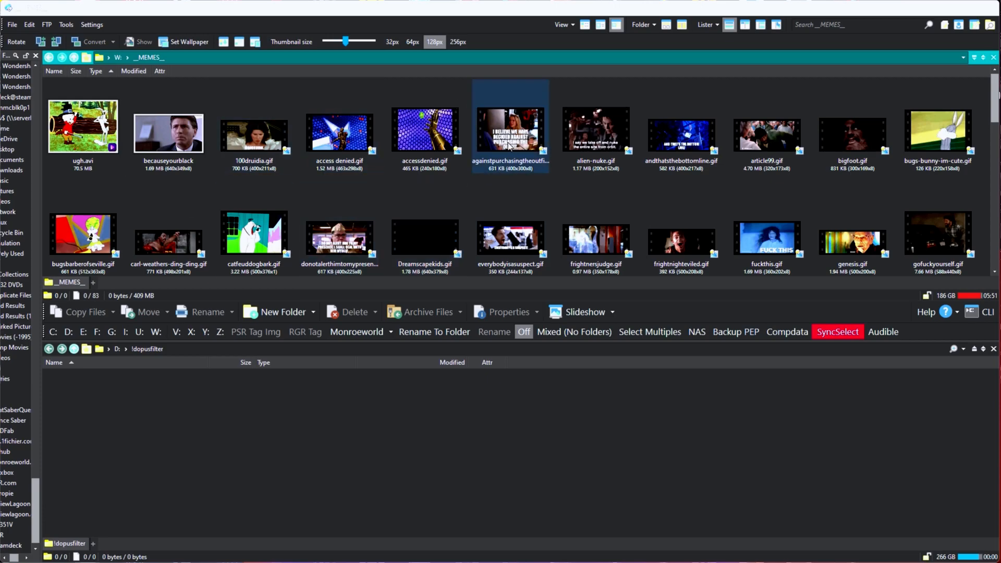
mouse_move(489, 153)
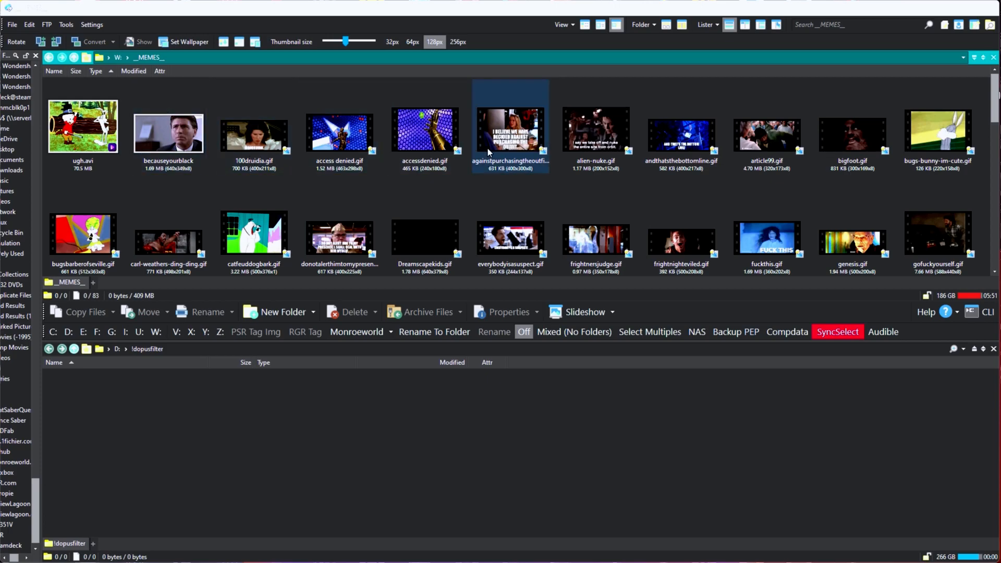
Scroll up and down through the __MEMES__ folder's thumbnails
click(853, 134)
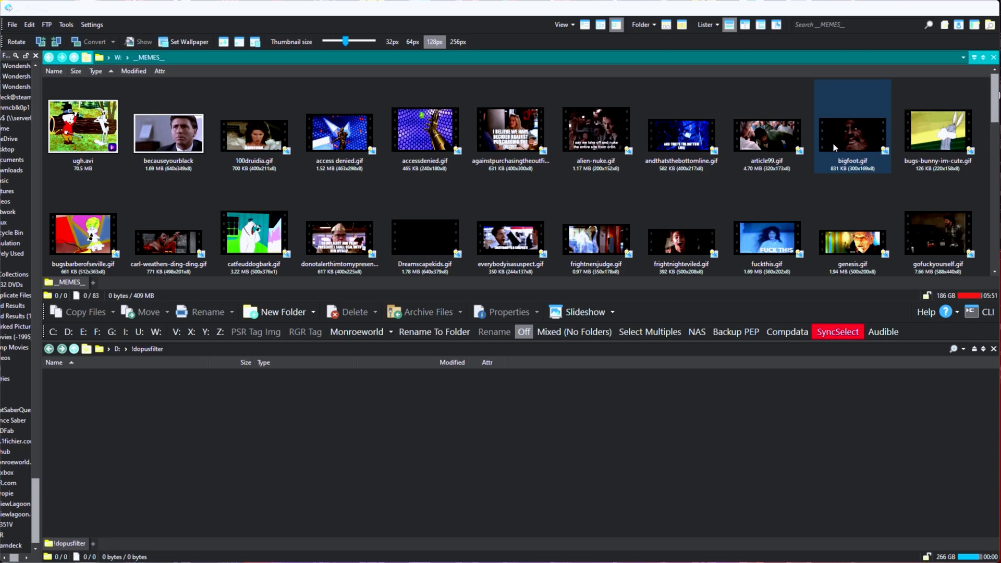
click(765, 134)
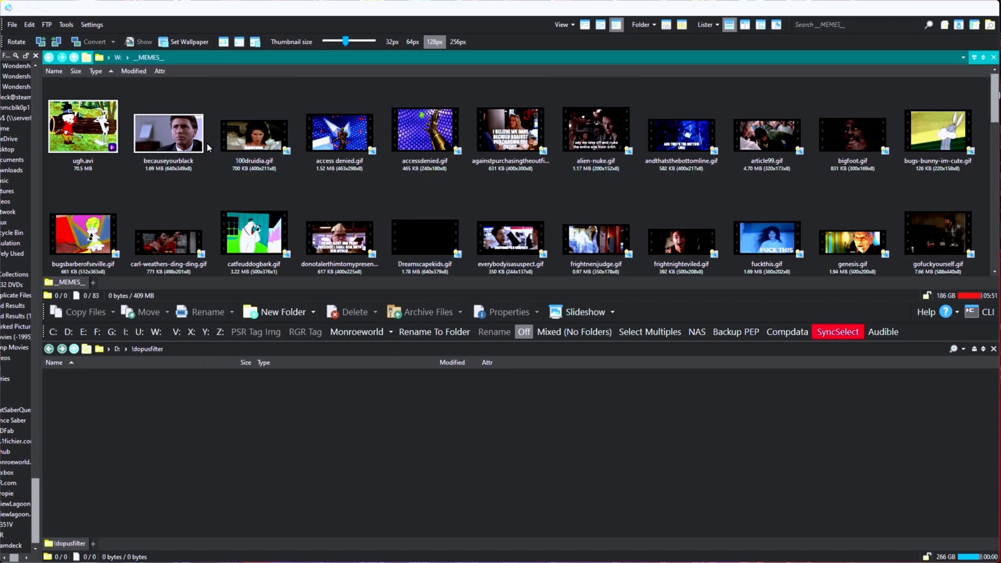
scroll(down, 3)
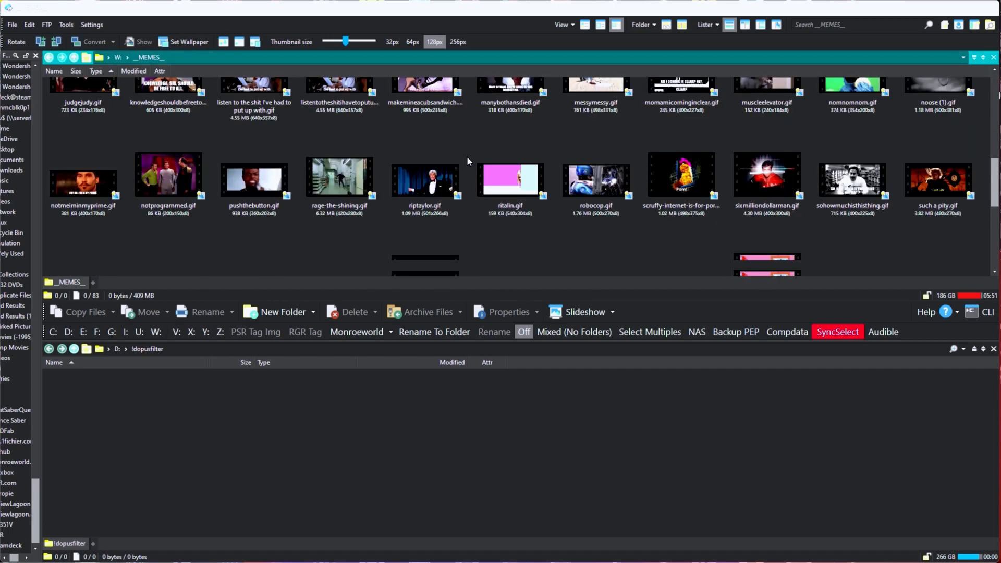
scroll(up, 3)
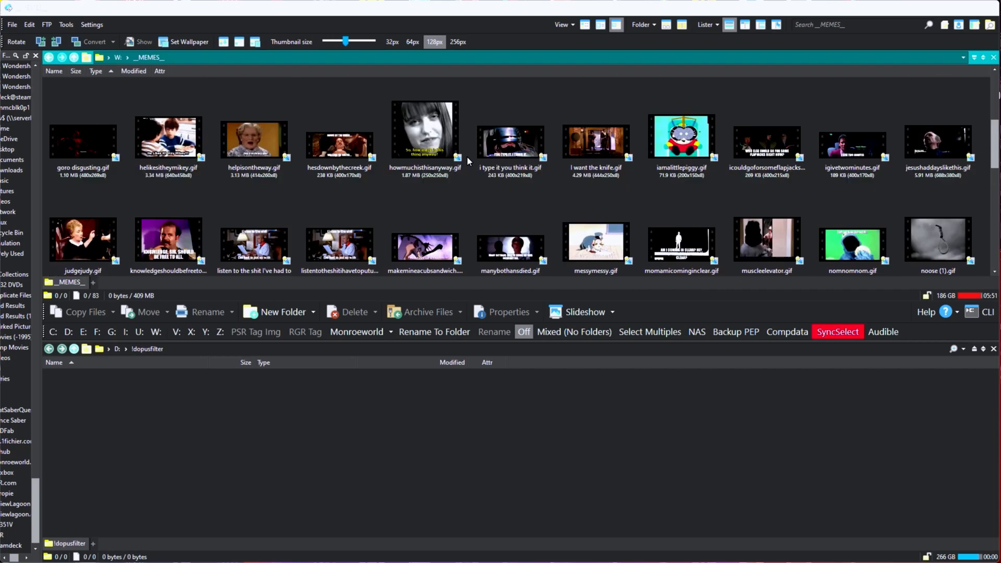
scroll(up, 3)
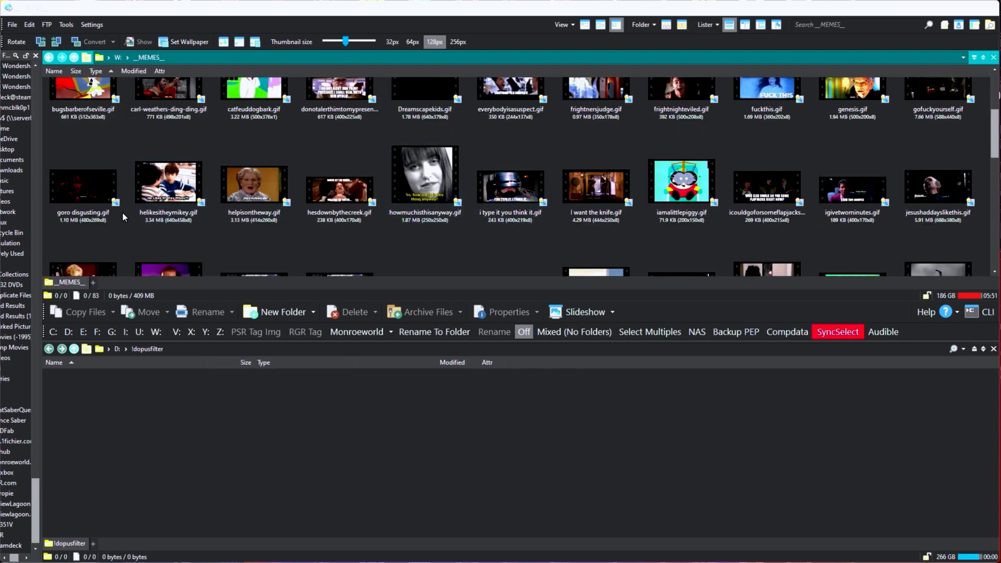
scroll(up, 3)
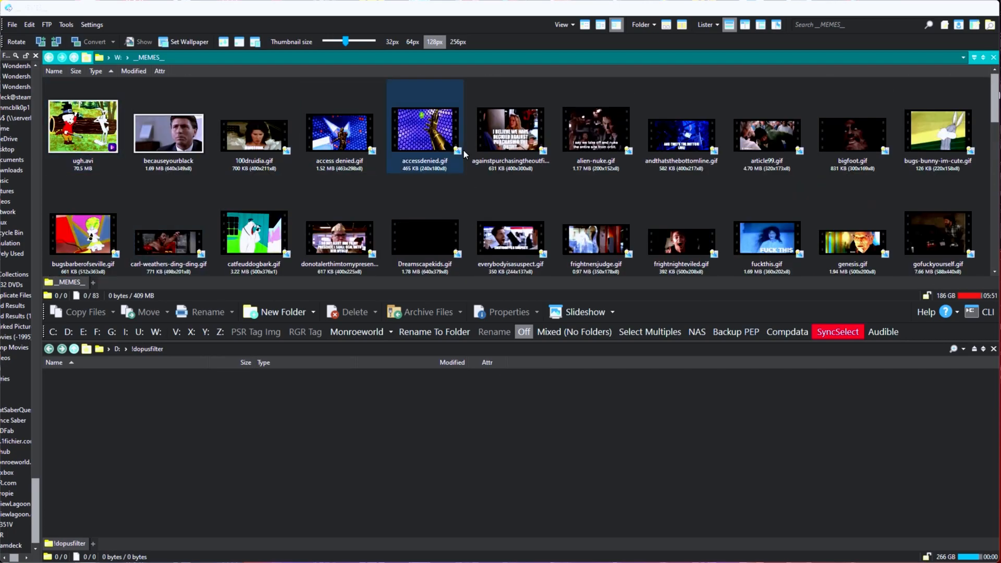
scroll(down, 3)
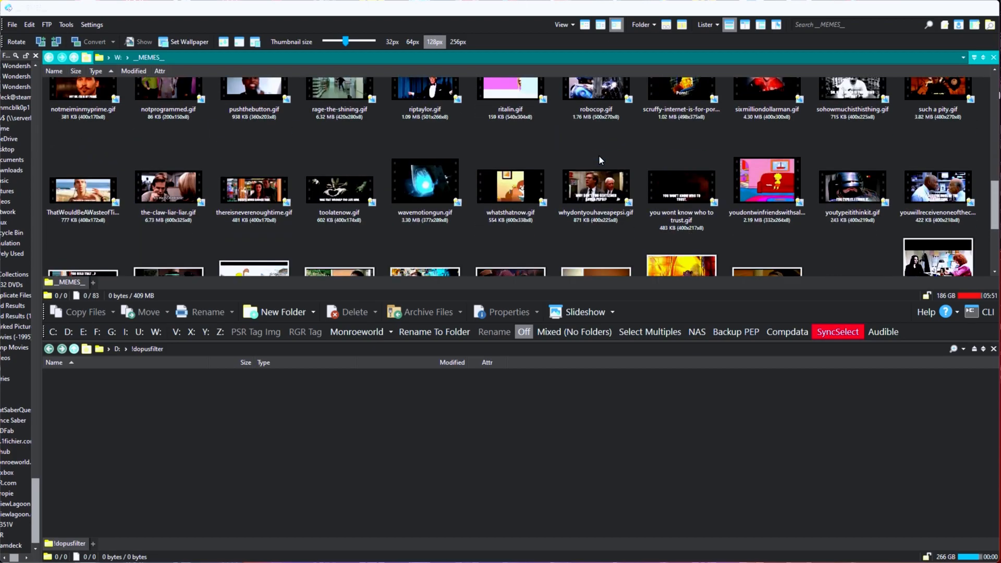
scroll(down, 3)
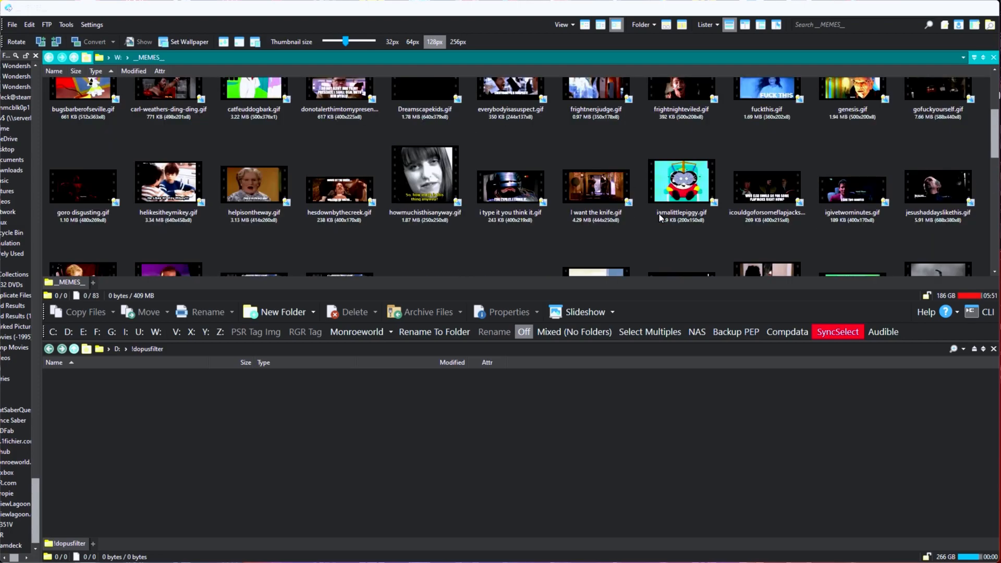
scroll(up, 3)
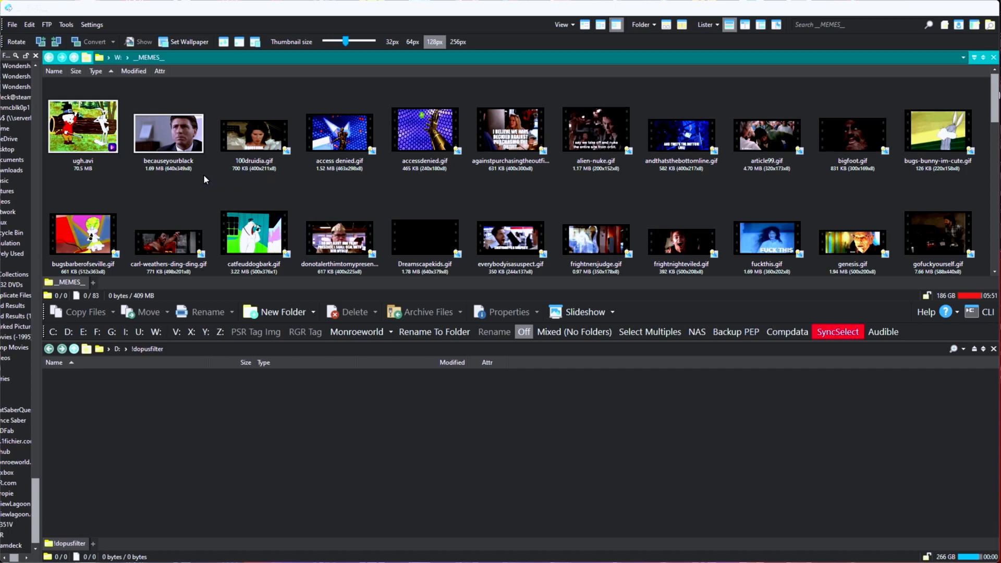
mouse_move(125, 174)
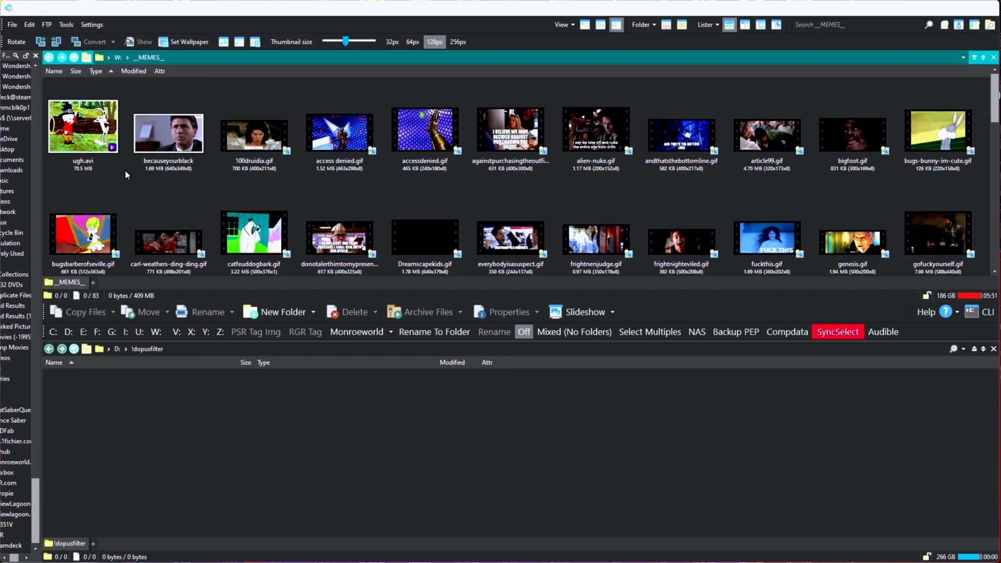
Select the ugh.avi video file, then search the folder for *.gif
click(82, 126)
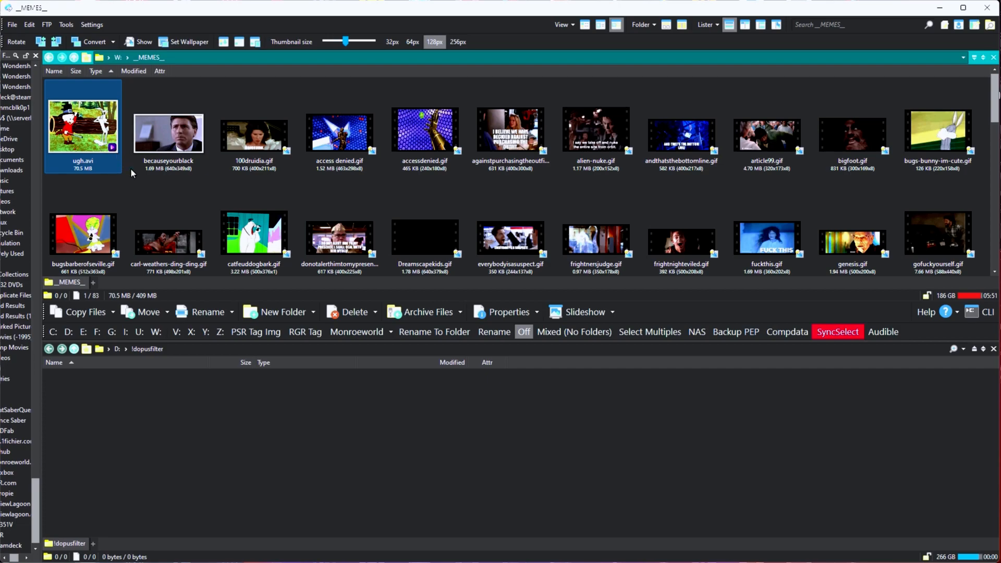
scroll(down, 3)
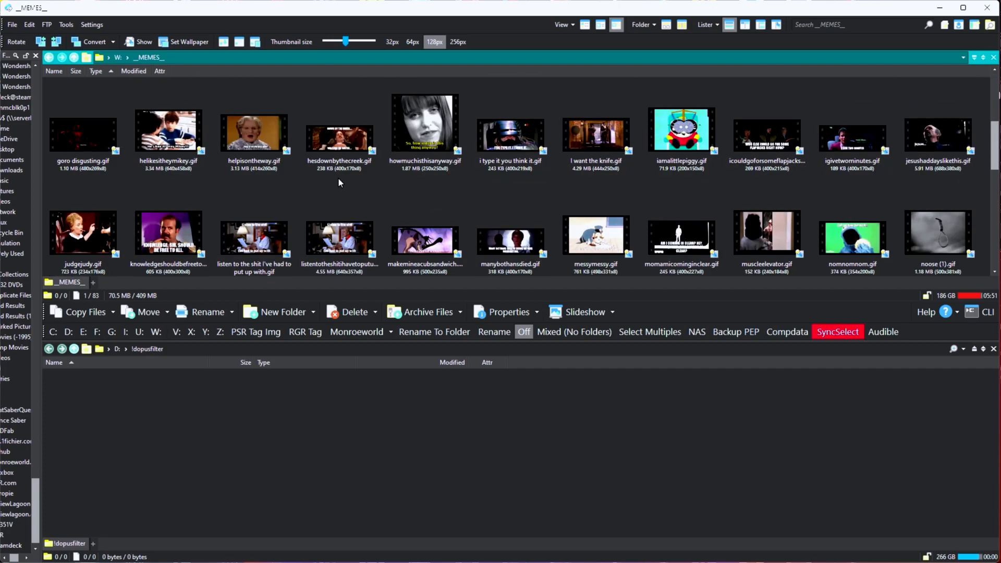
scroll(down, 3)
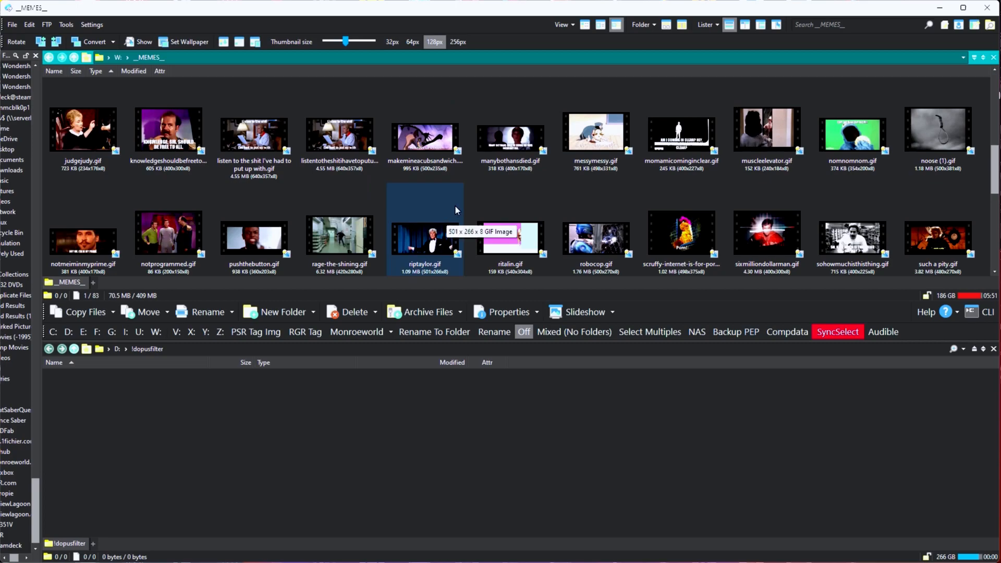
click(509, 238)
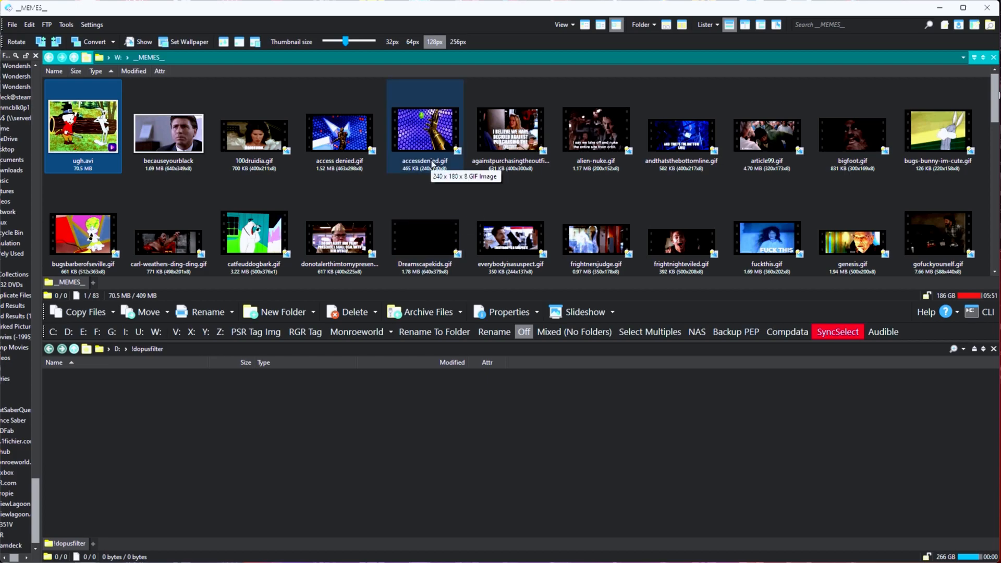
mouse_move(254, 134)
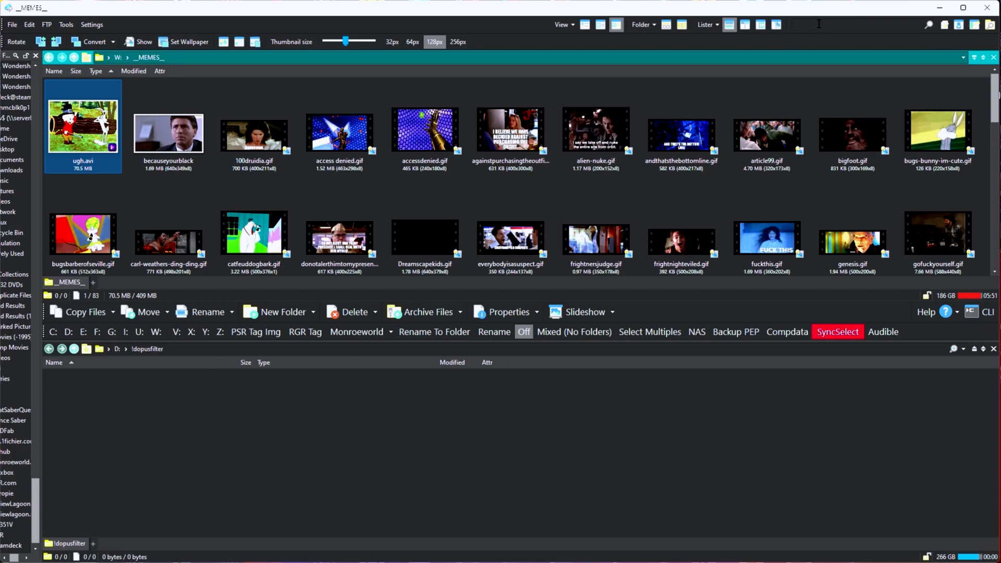
text(*.gif*png)
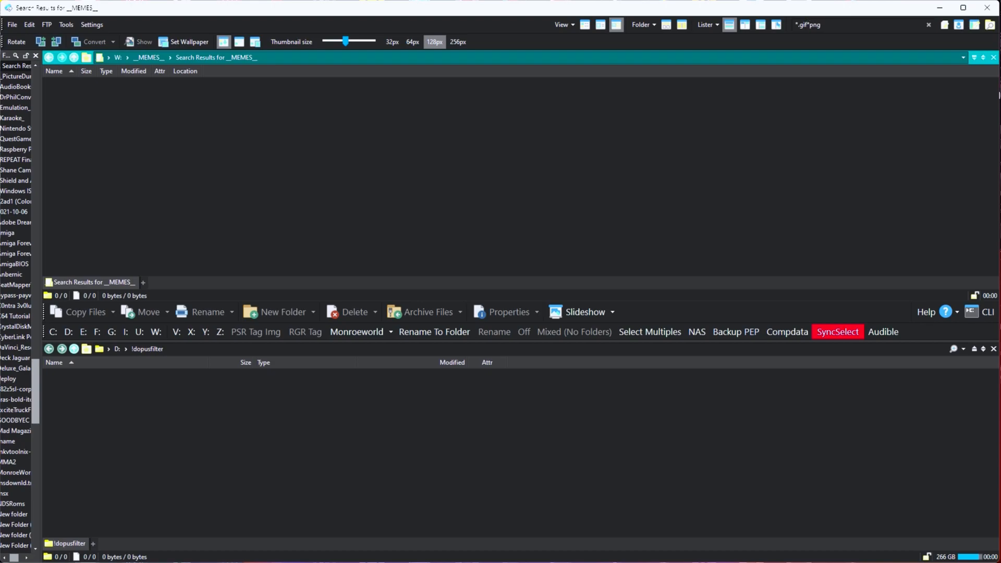
Select the whole search pattern, leave the empty search results, and show the view layouts
click(830, 25)
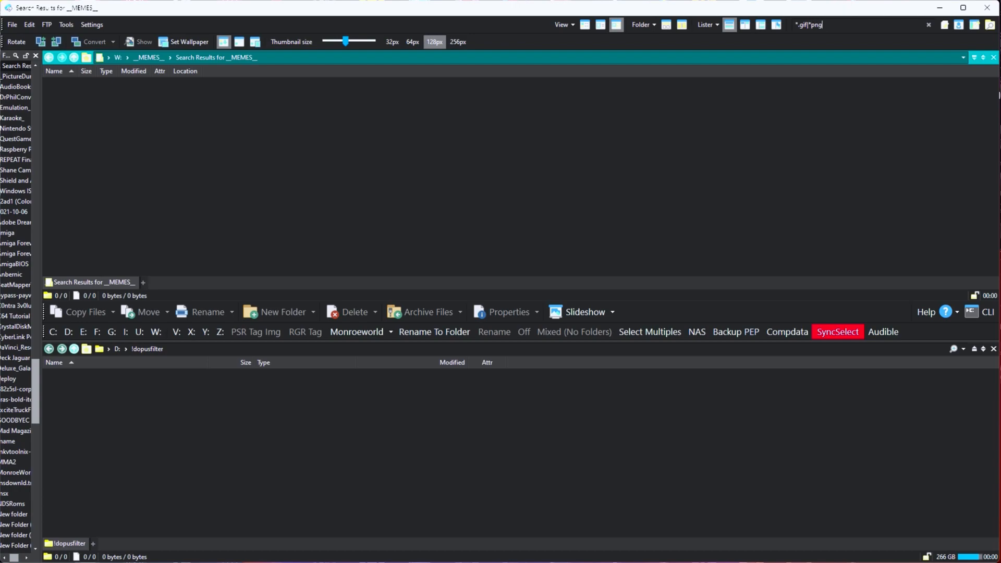
triple_click(830, 25)
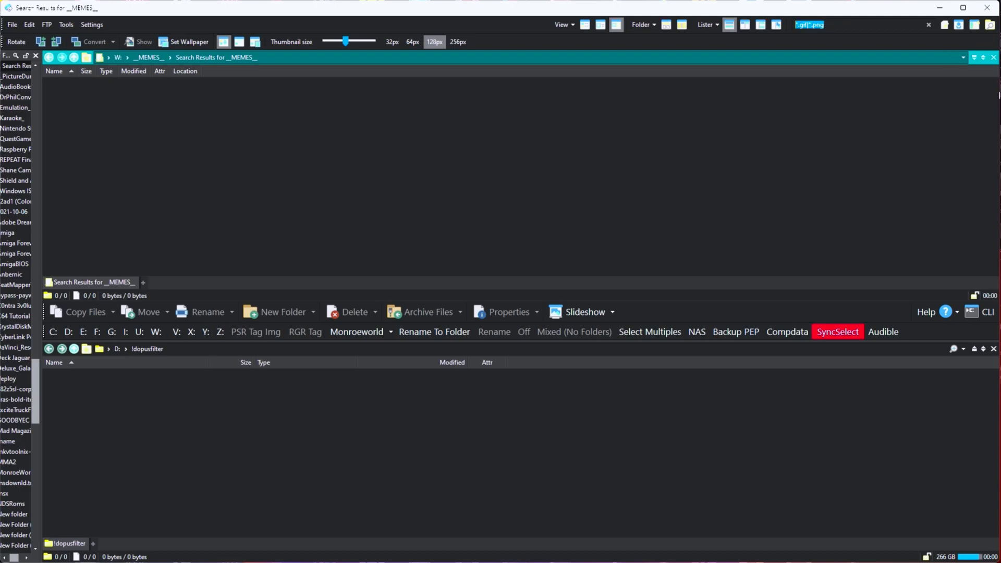
click(929, 25)
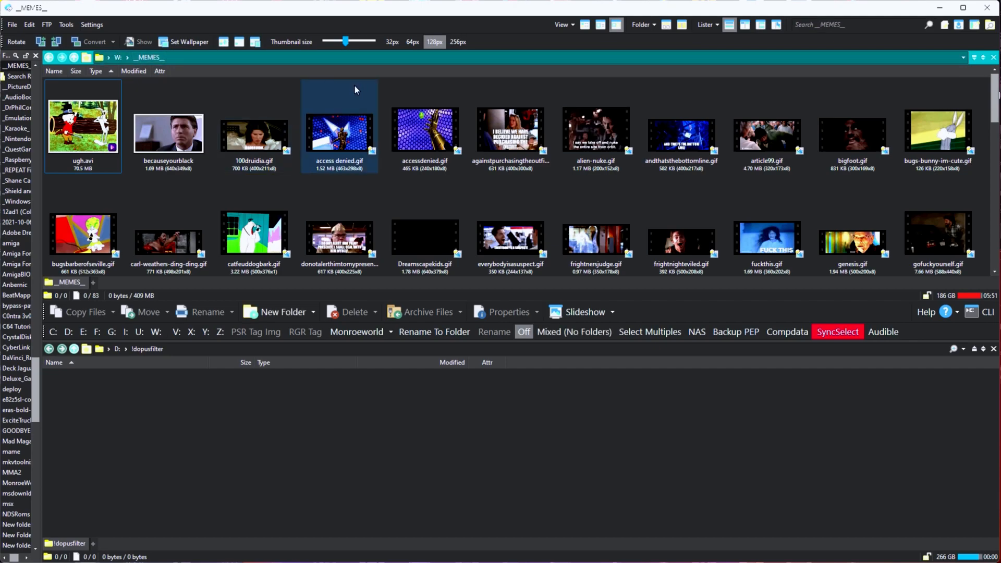
click(478, 85)
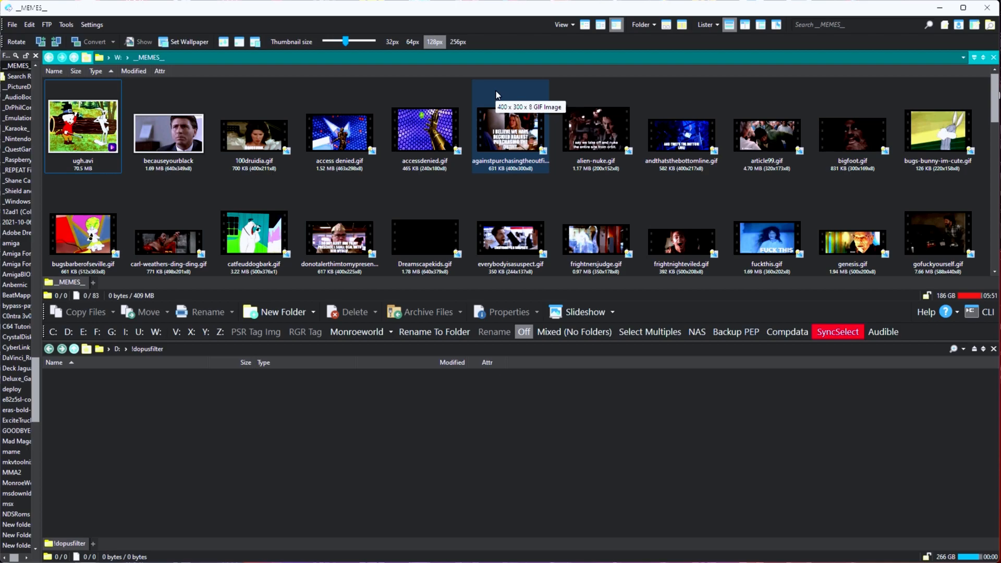
click(561, 25)
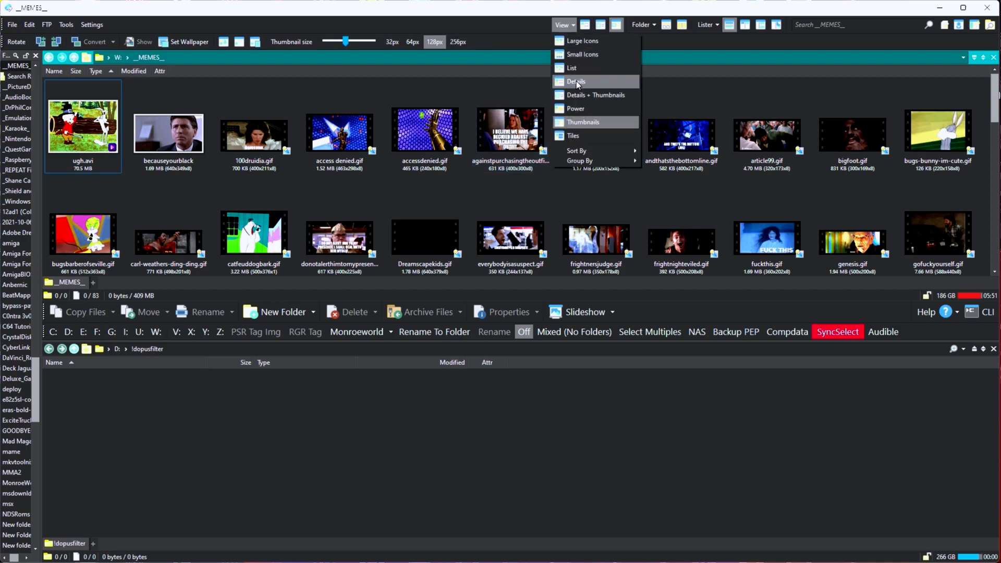
Switch __MEMES__ to details layout showing size, type, modified date and attributes
click(575, 81)
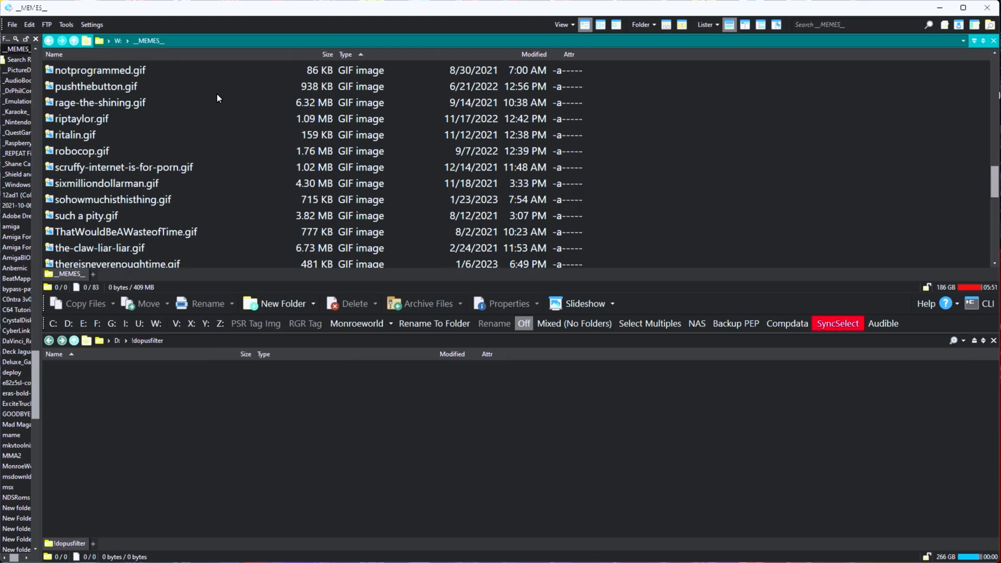
scroll(down, 3)
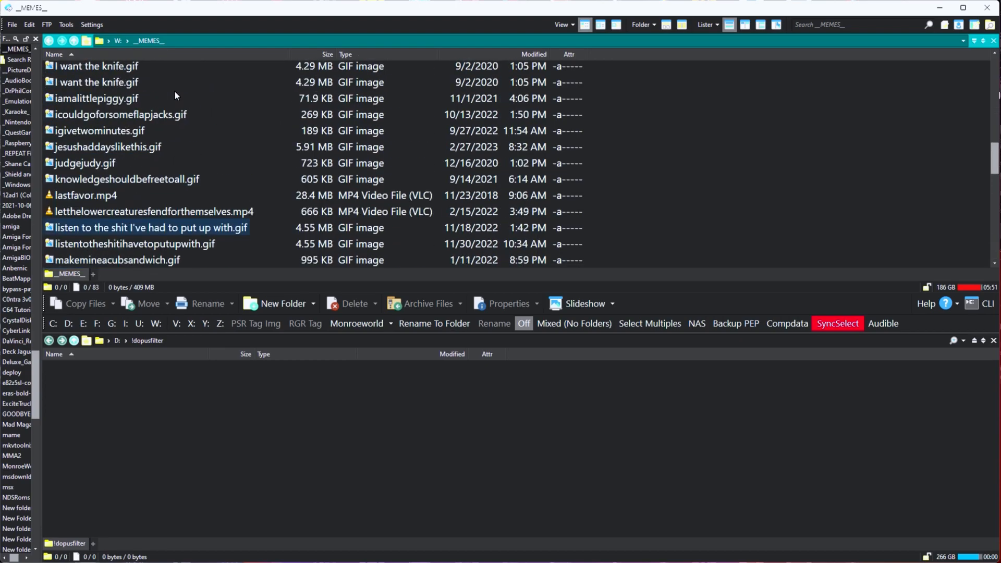
scroll(up, 3)
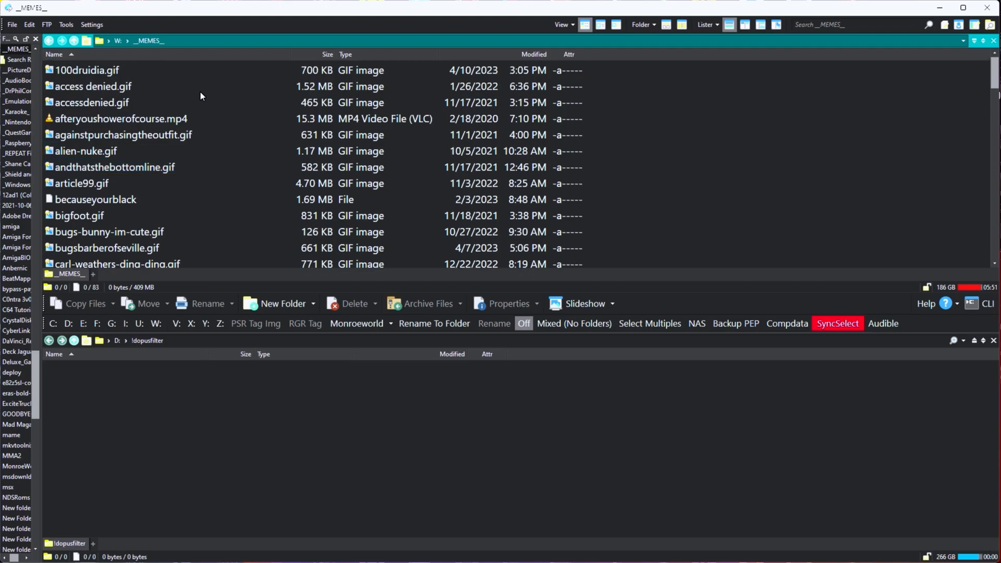
mouse_move(190, 96)
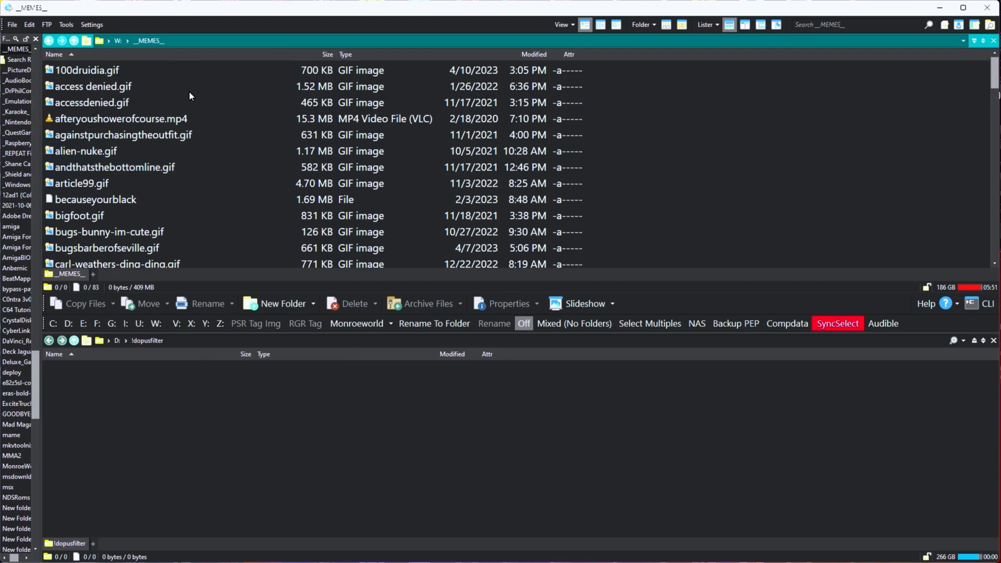
mouse_move(220, 108)
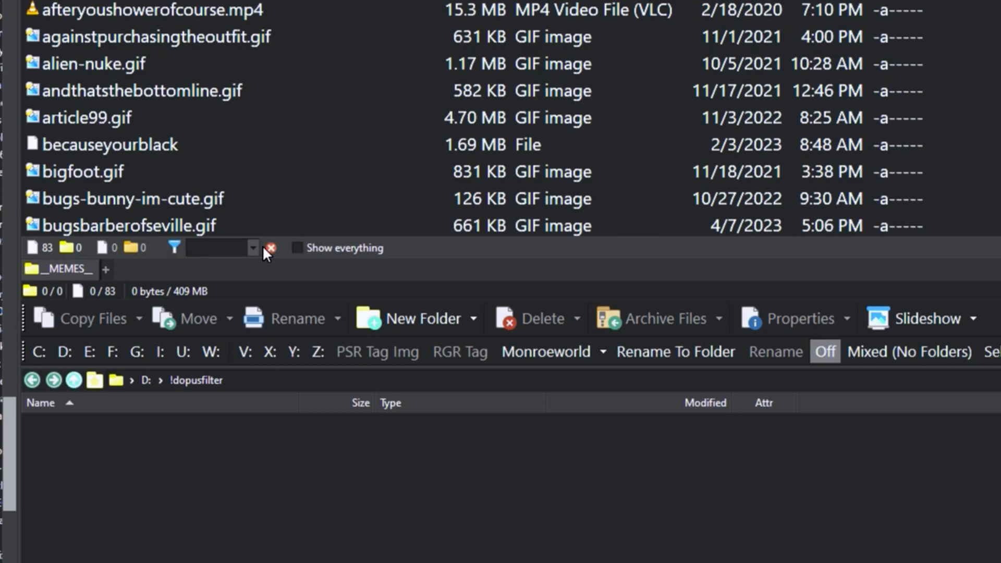
Tick .avi and .png and untick .mp4 in the file type filter list
click(253, 247)
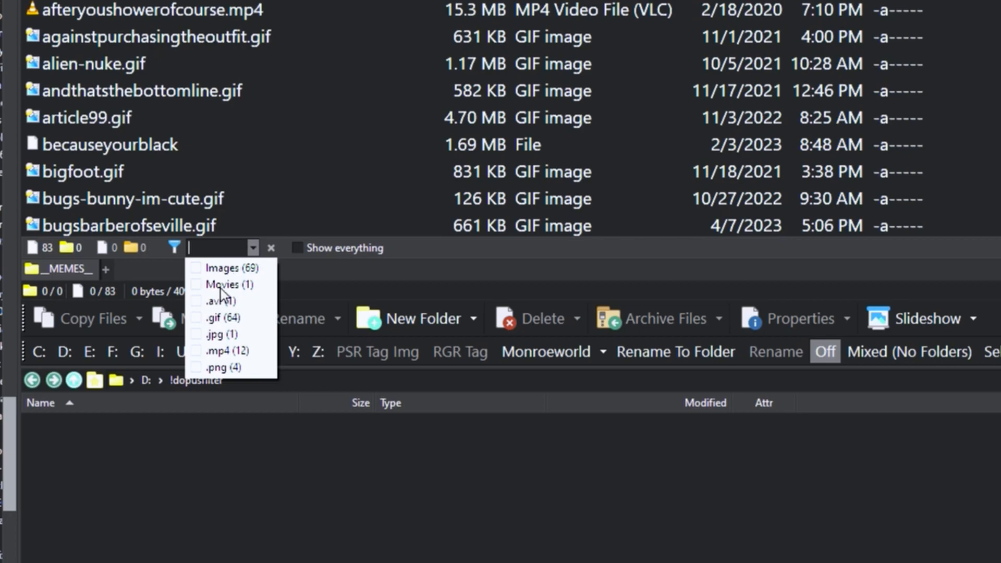
mouse_move(204, 323)
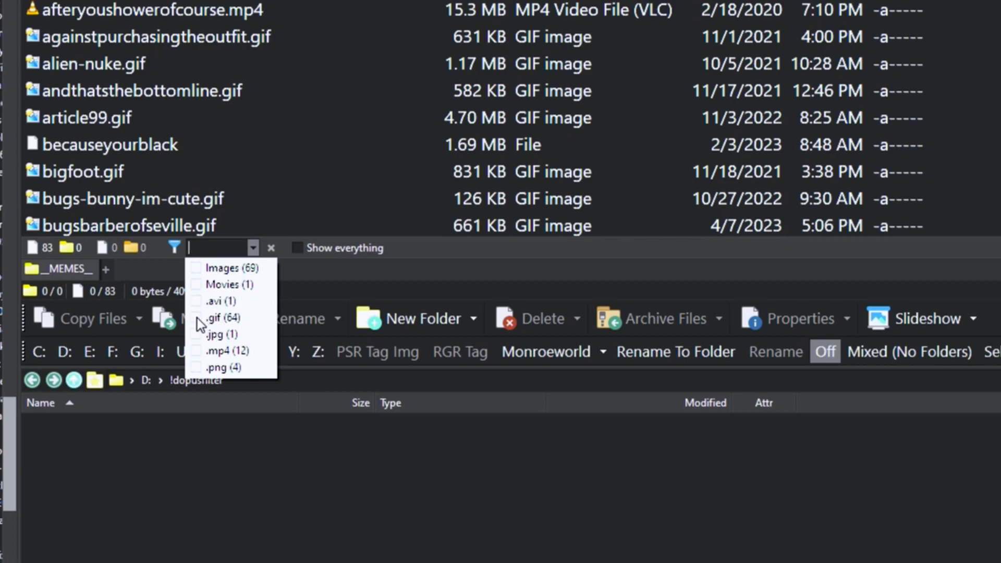
mouse_move(201, 356)
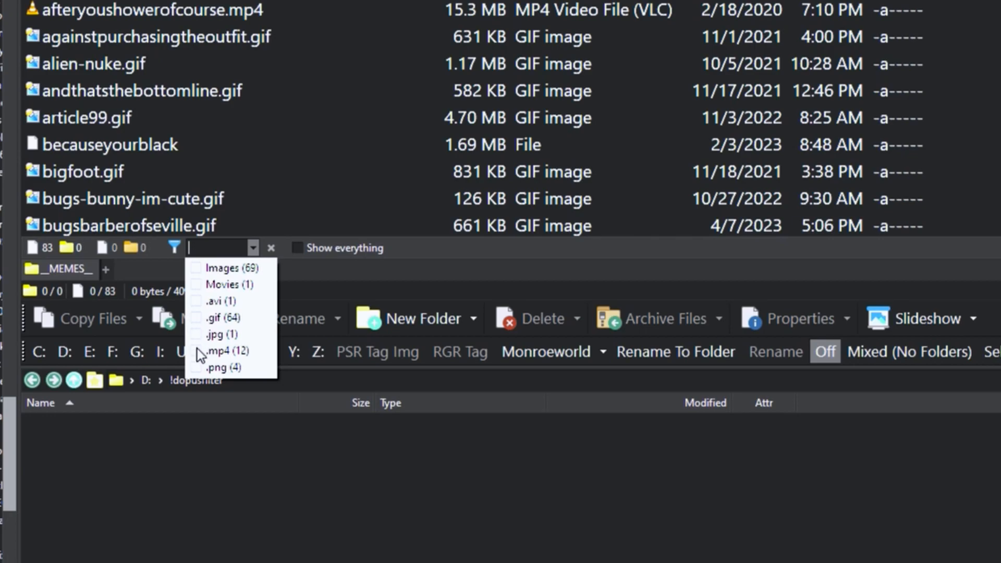
click(196, 301)
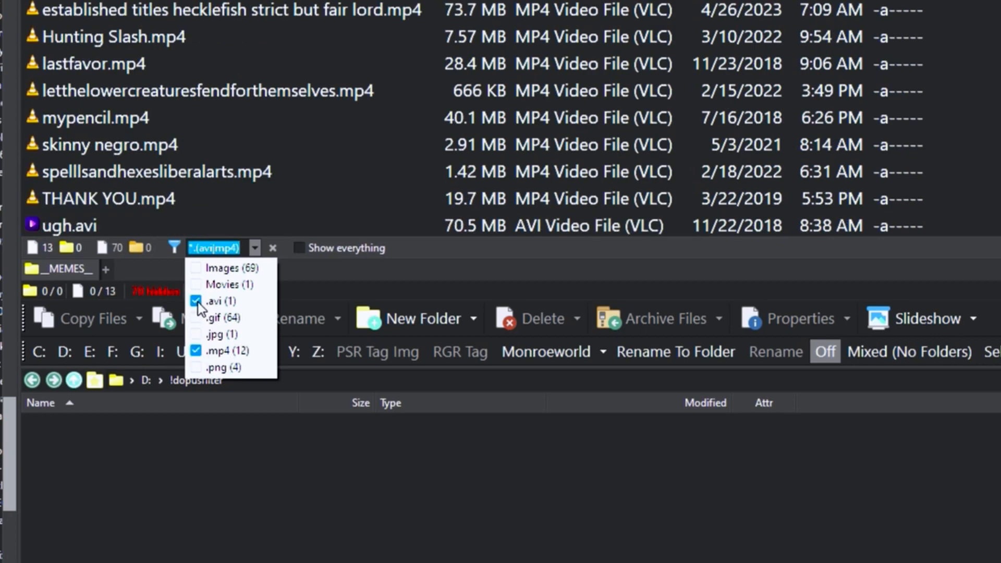
mouse_move(185, 287)
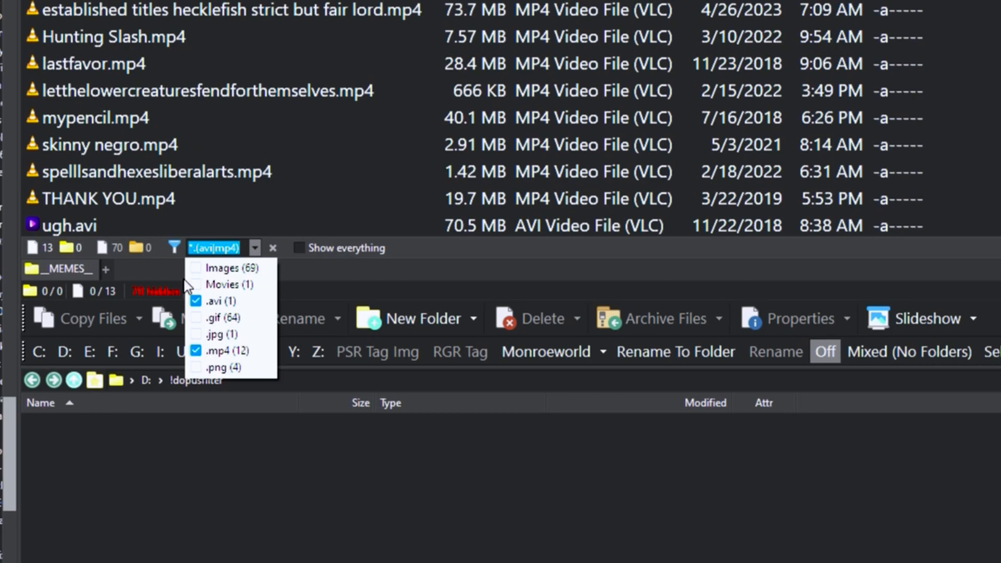
click(196, 351)
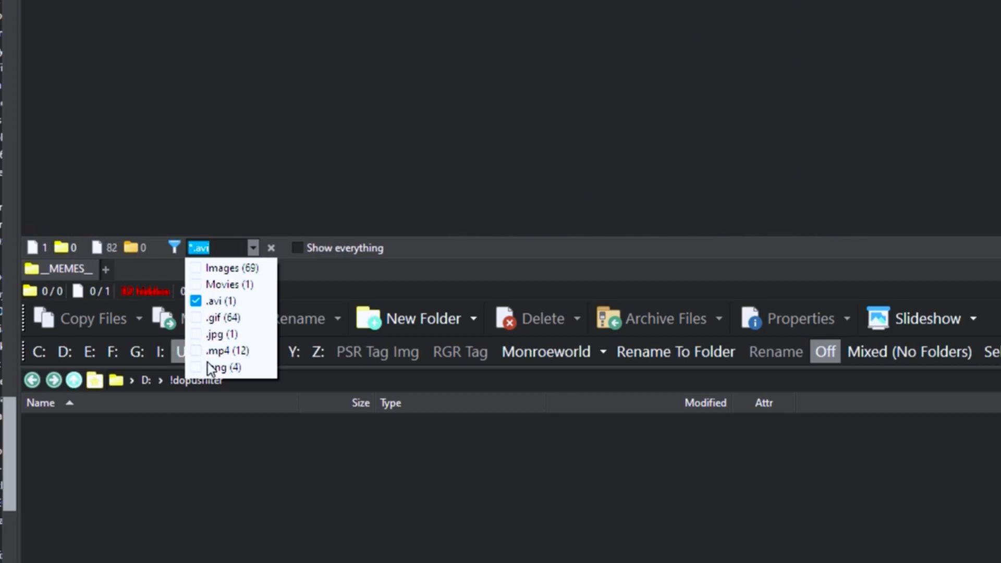
click(196, 367)
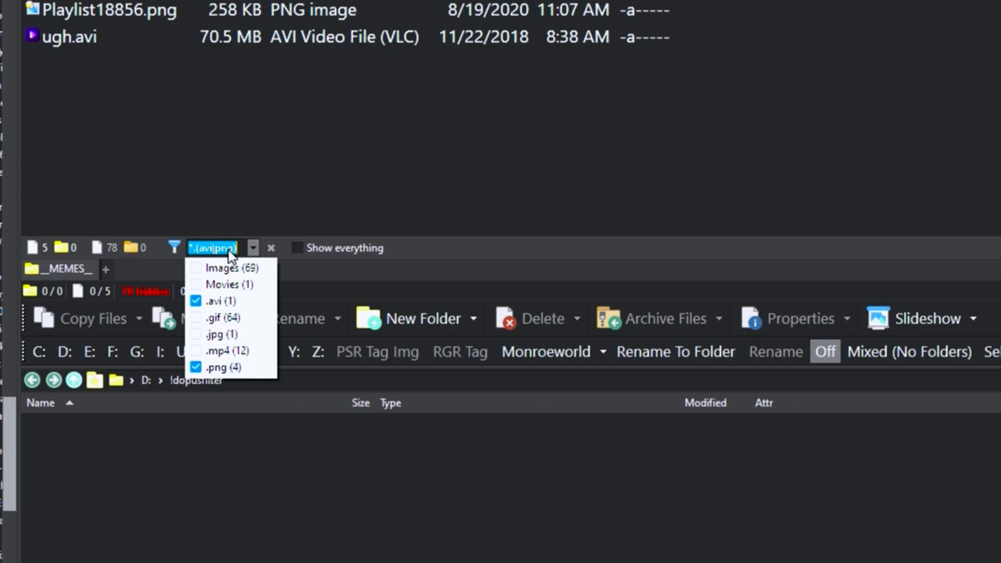
click(195, 300)
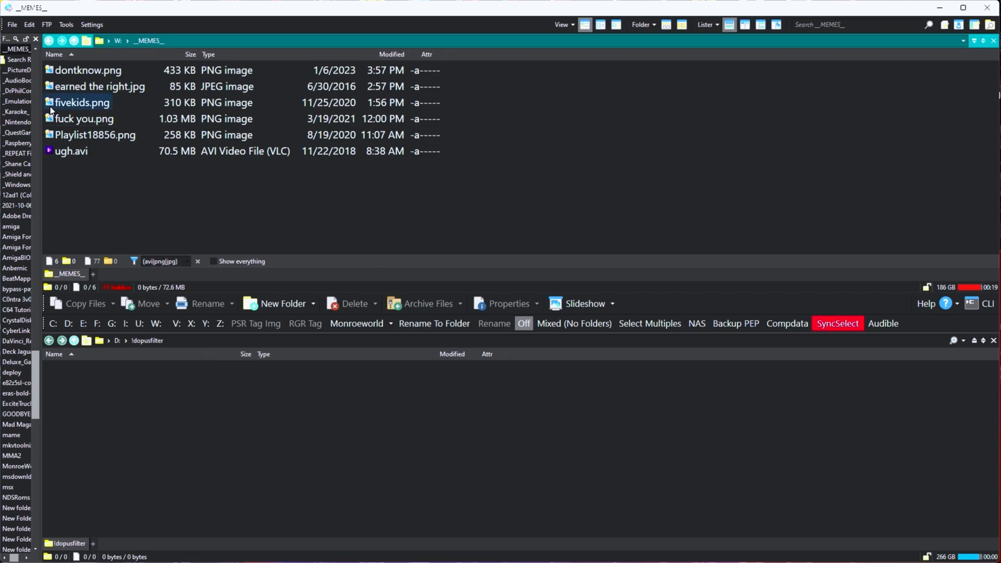
Add .jpg from the filter dropdown, then clear the filter so all 83 files show
click(95, 135)
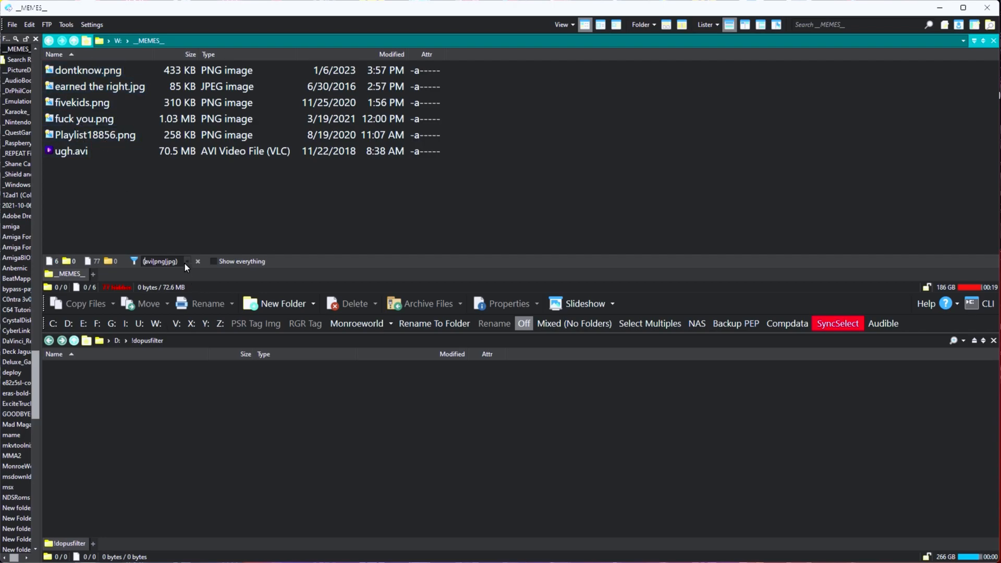
click(187, 262)
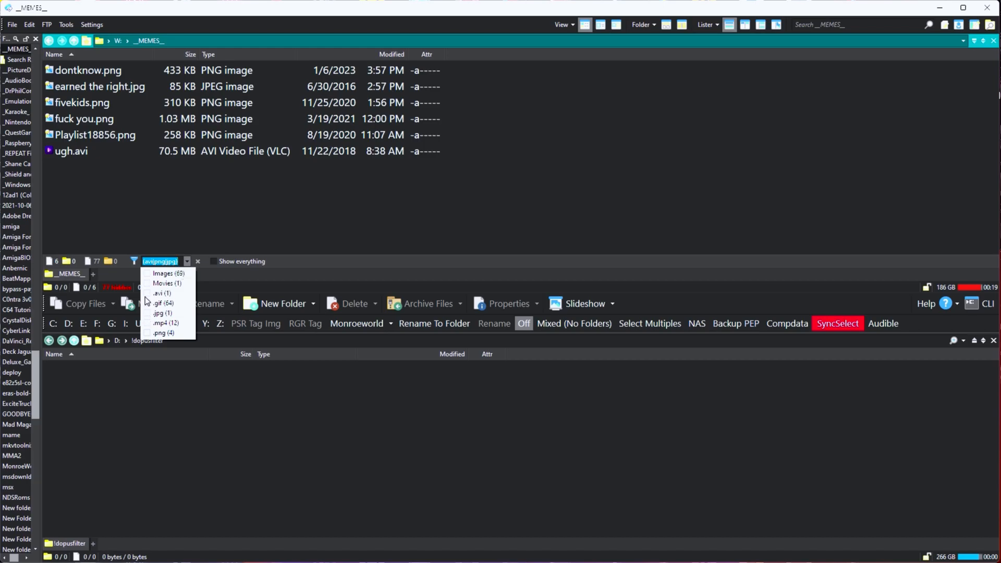
click(161, 303)
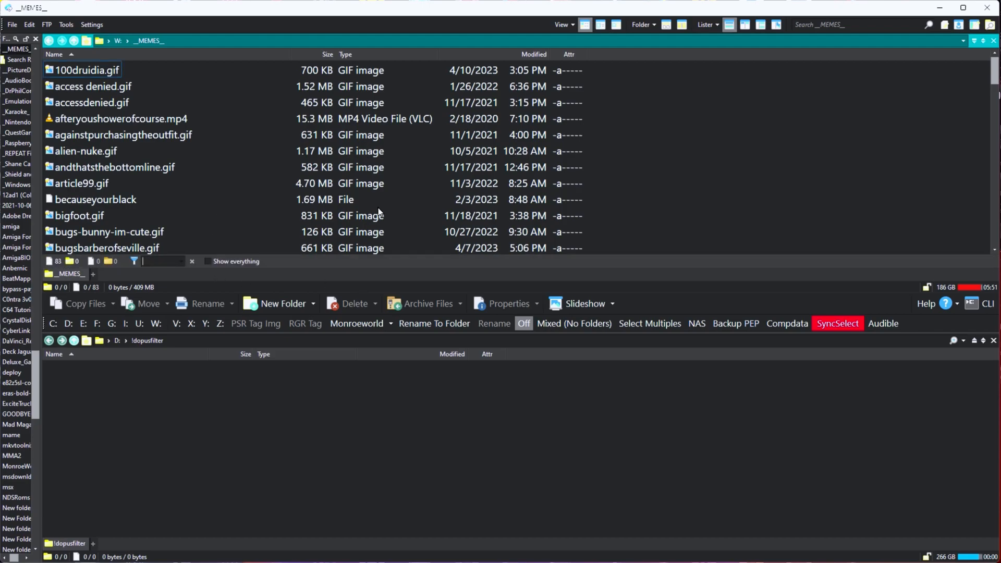
mouse_move(427, 28)
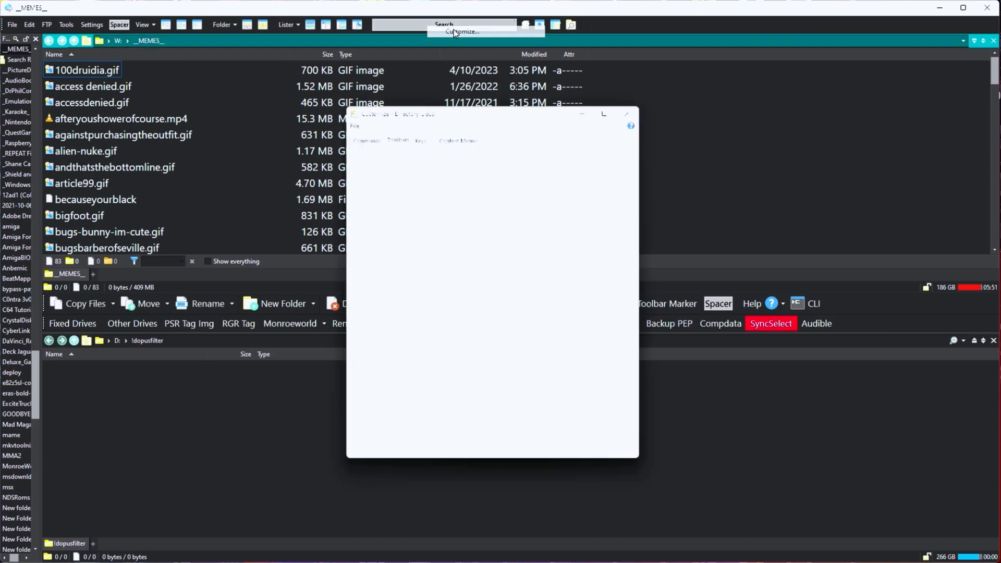
Search the toolbar commands for 'filter' and add File Filter Field to the toolbar
click(460, 31)
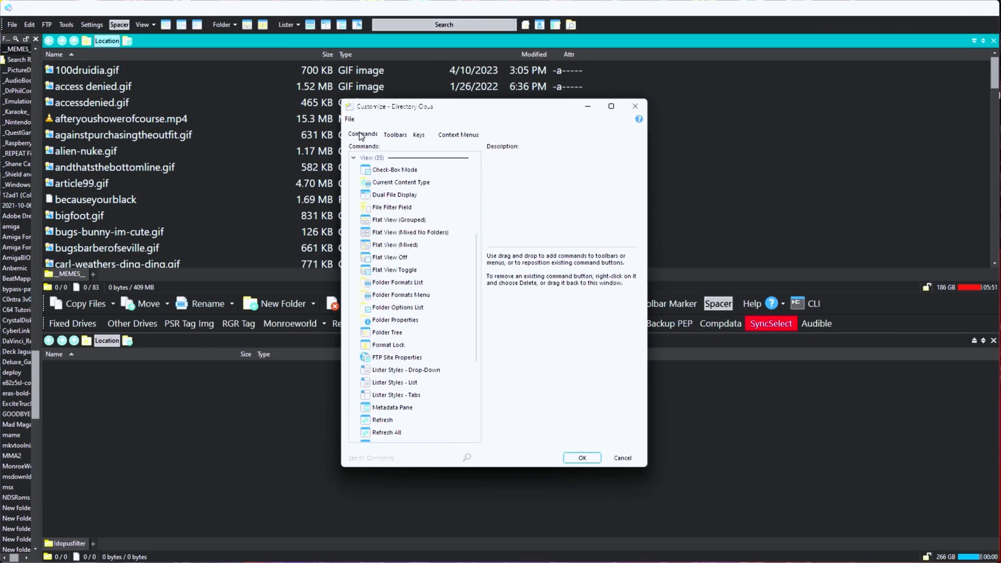
text(fi)
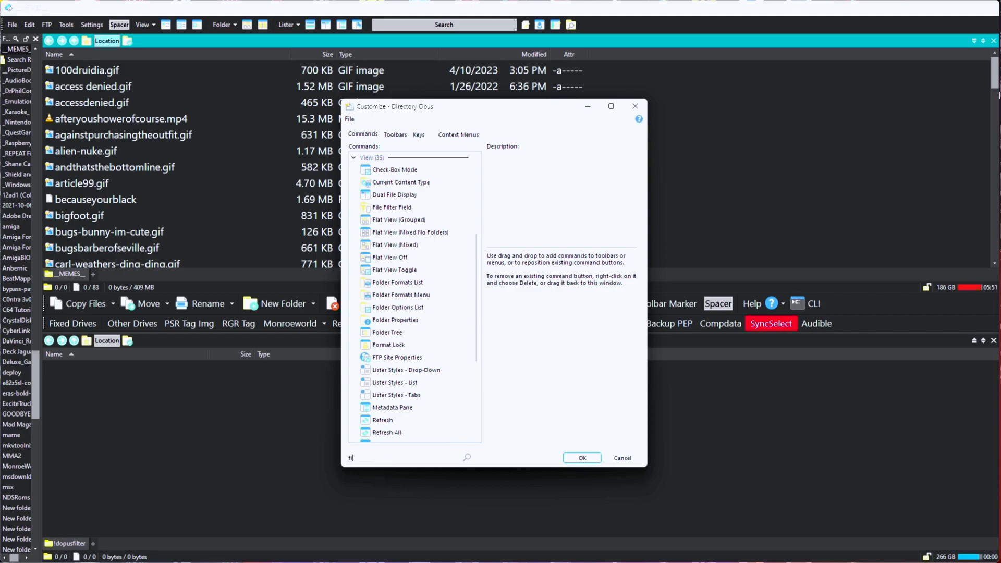
text(lter)
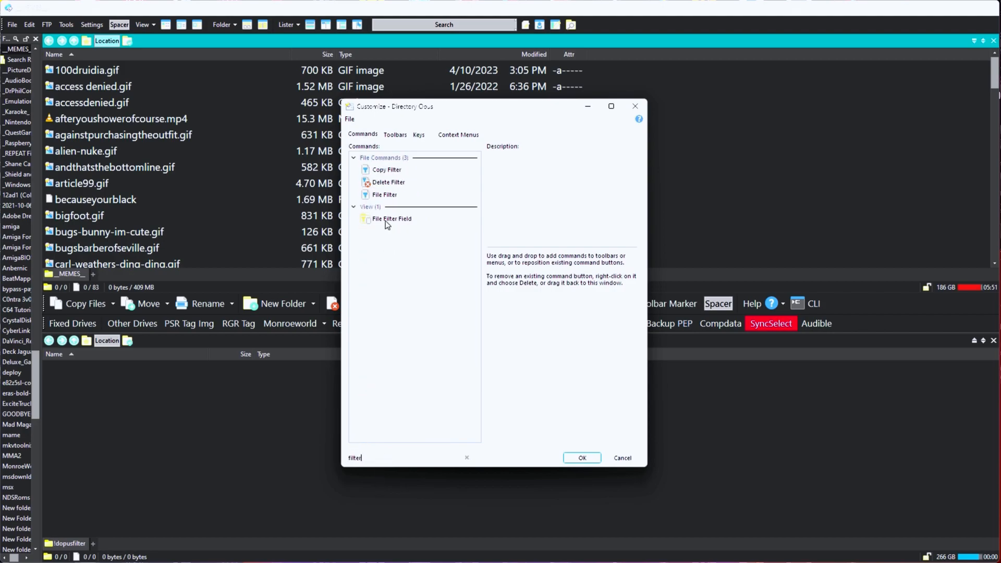
click(392, 218)
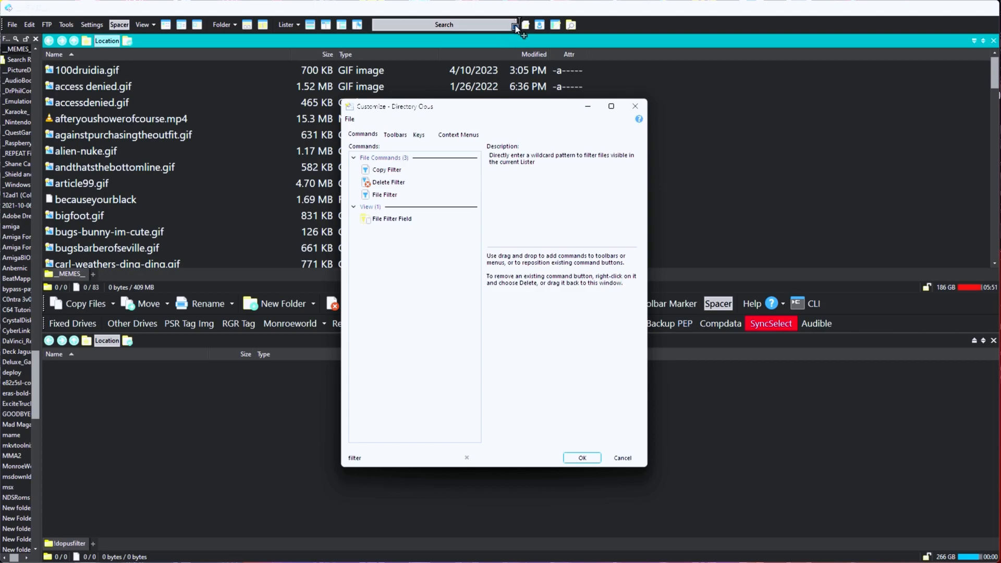
click(581, 458)
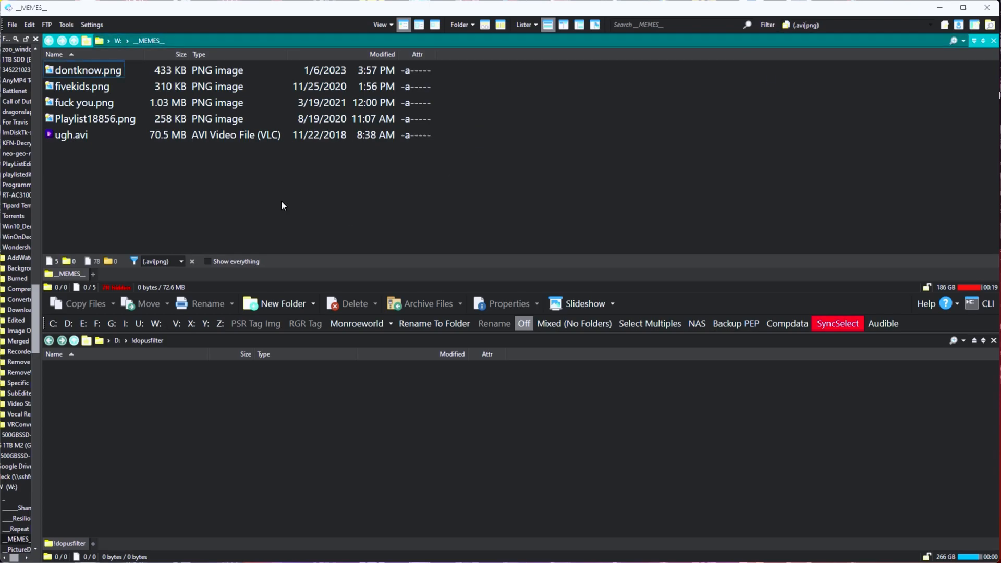
Empty the toolbar filter field so __MEMES__ lists all 83 files
click(191, 262)
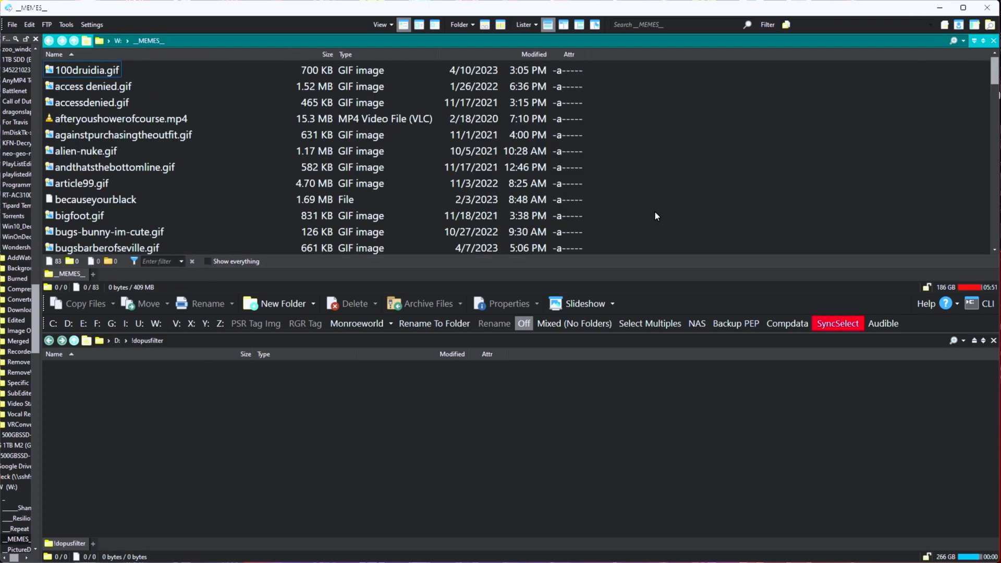
Scroll down the __MEMES__ file list with the lister's filter bar hidden
scroll(down, 3)
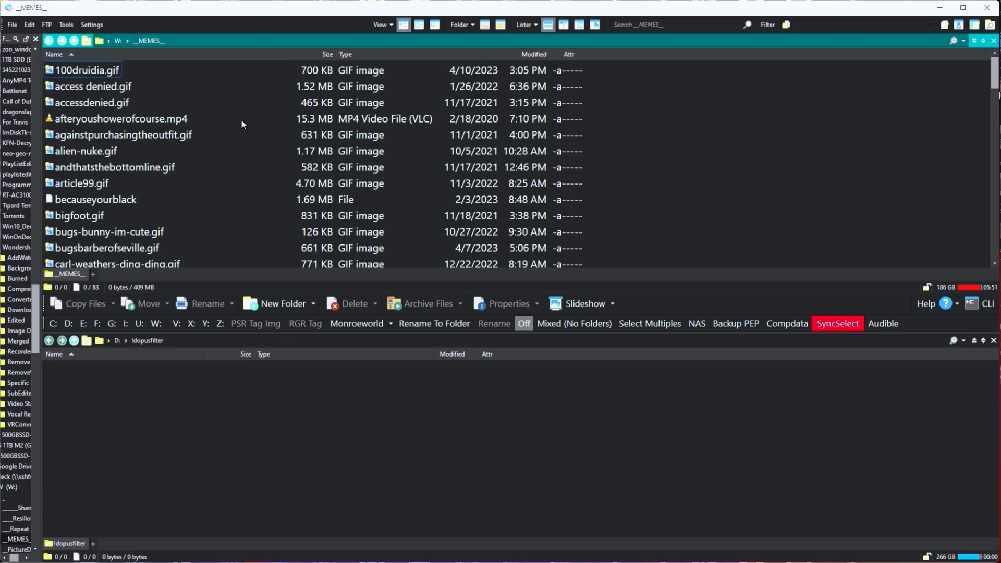
mouse_move(673, 146)
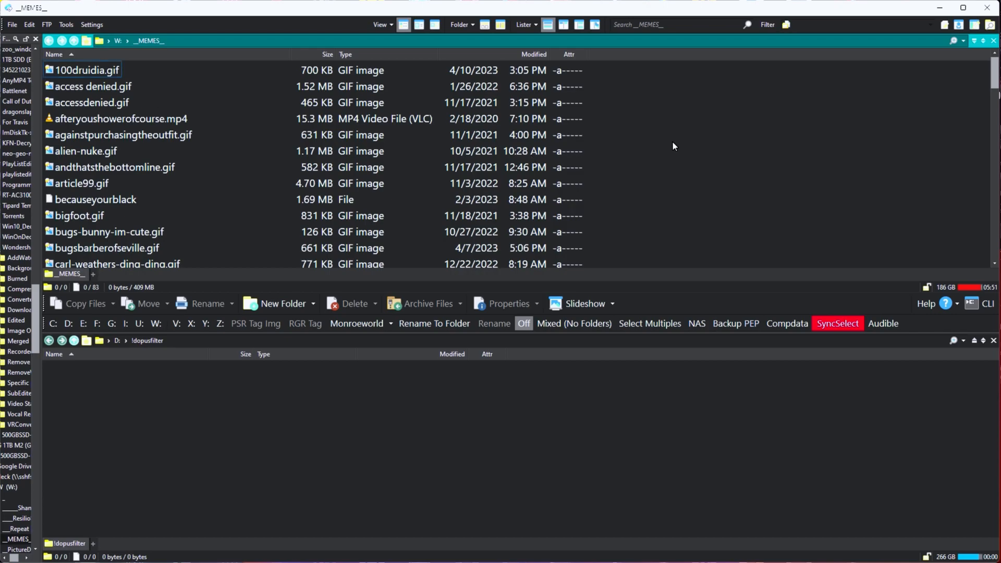
mouse_move(634, 162)
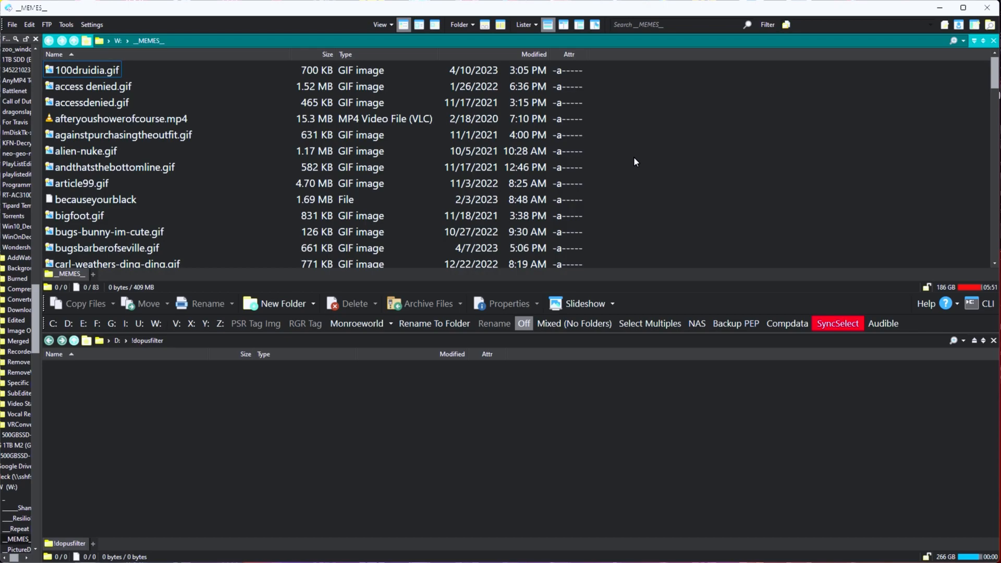